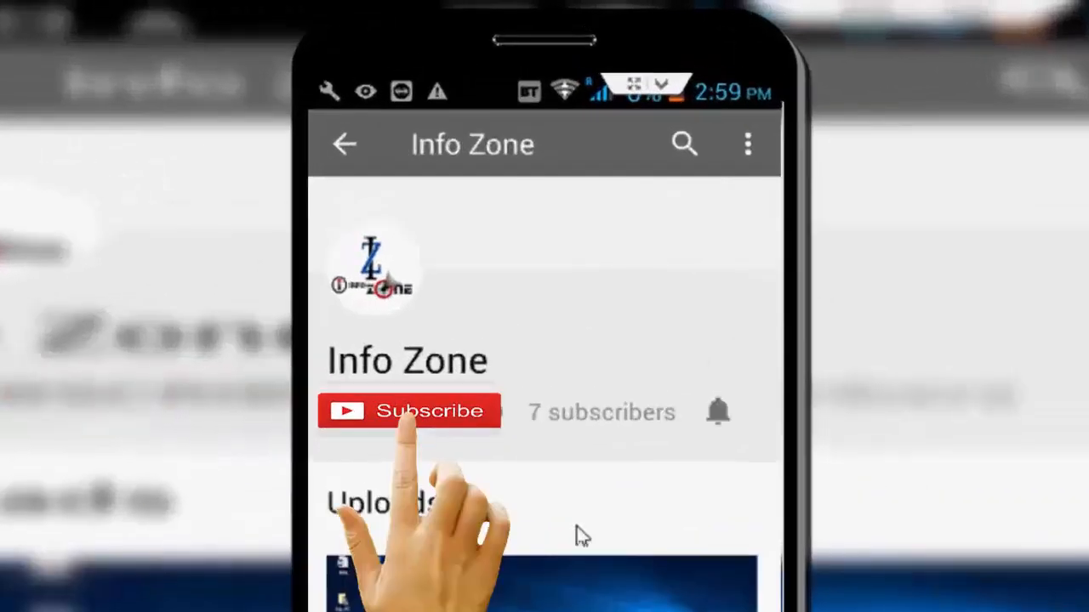
- Bring up Chrome's three-dot main menu listing History, Downloads, Bookmarks and Settings
left_click(408, 410)
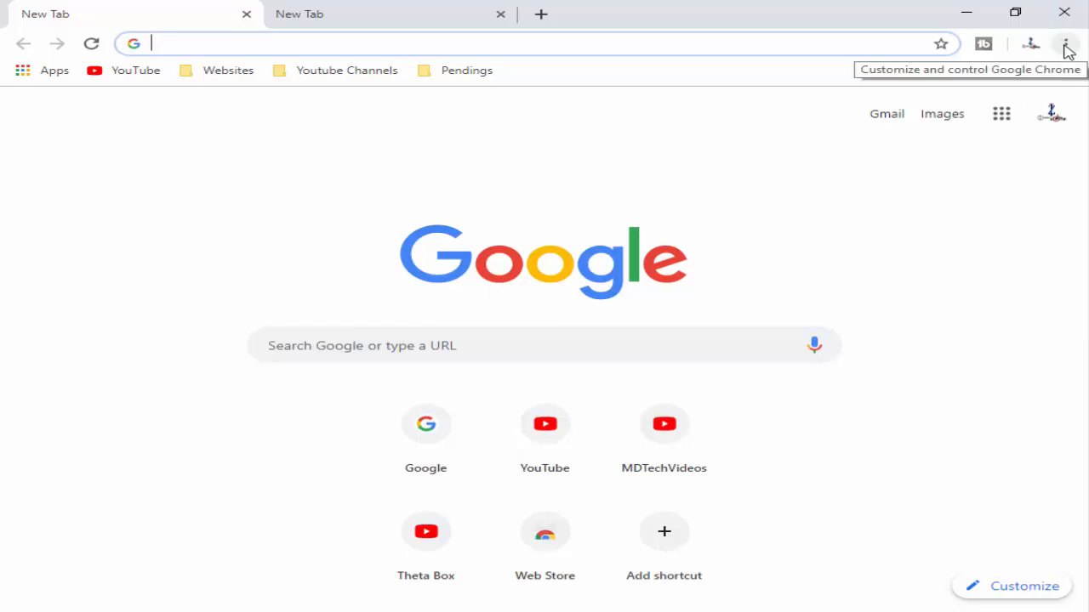
left_click(1065, 44)
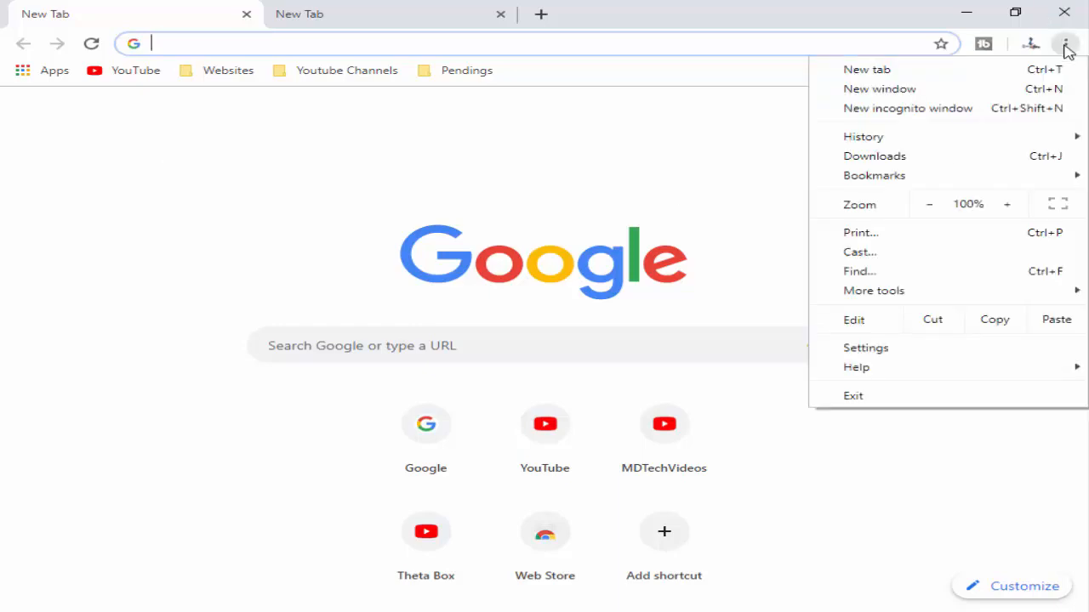
mouse_move(864, 347)
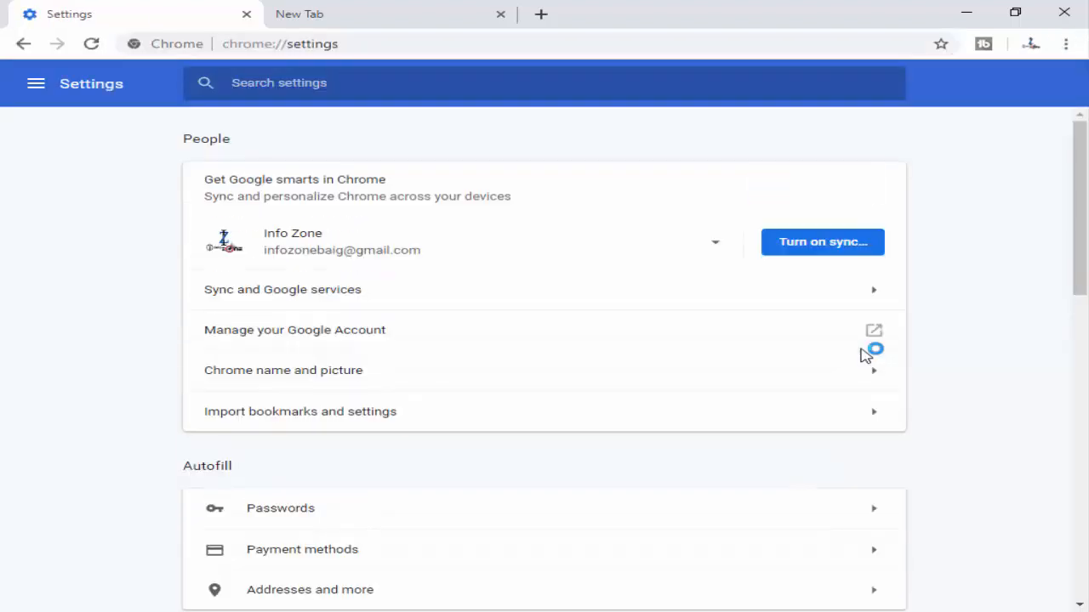
- Expand Advanced settings and reach Site Settings under Privacy and security
scroll("down", 3)
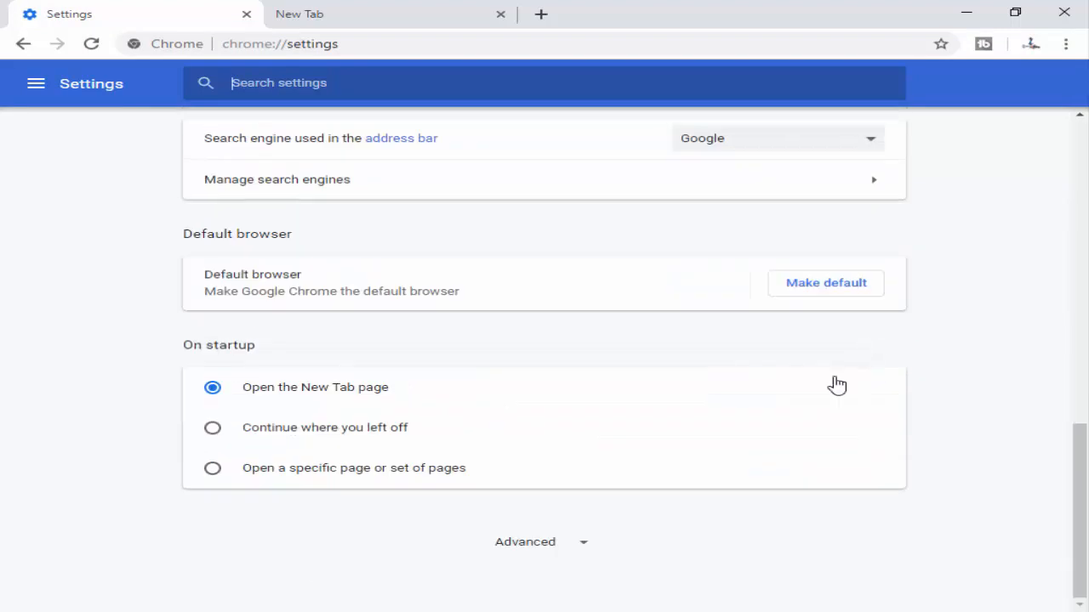
mouse_move(529, 551)
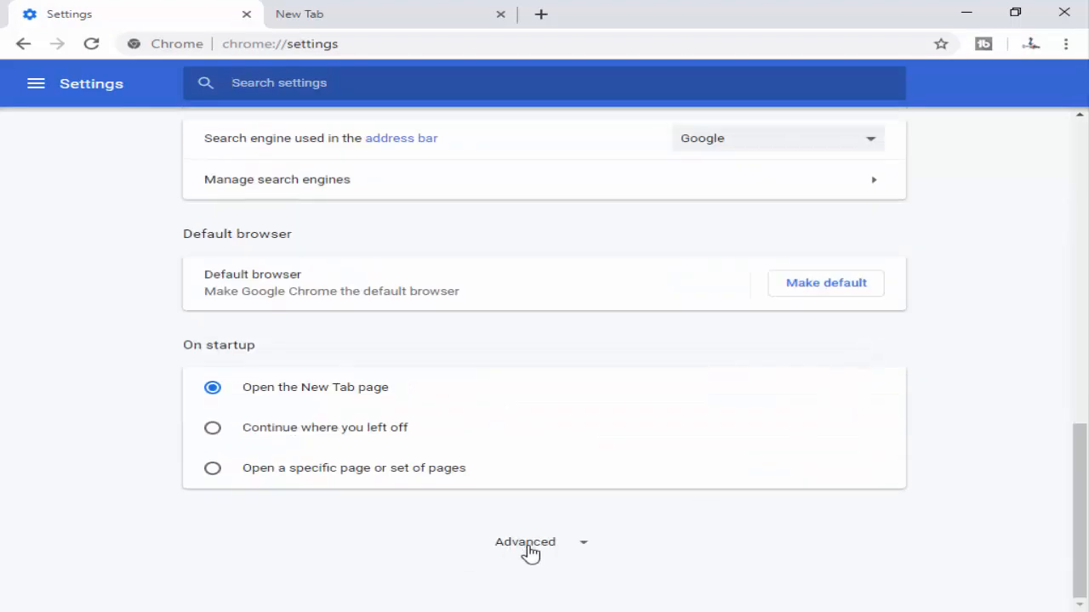
left_click(524, 541)
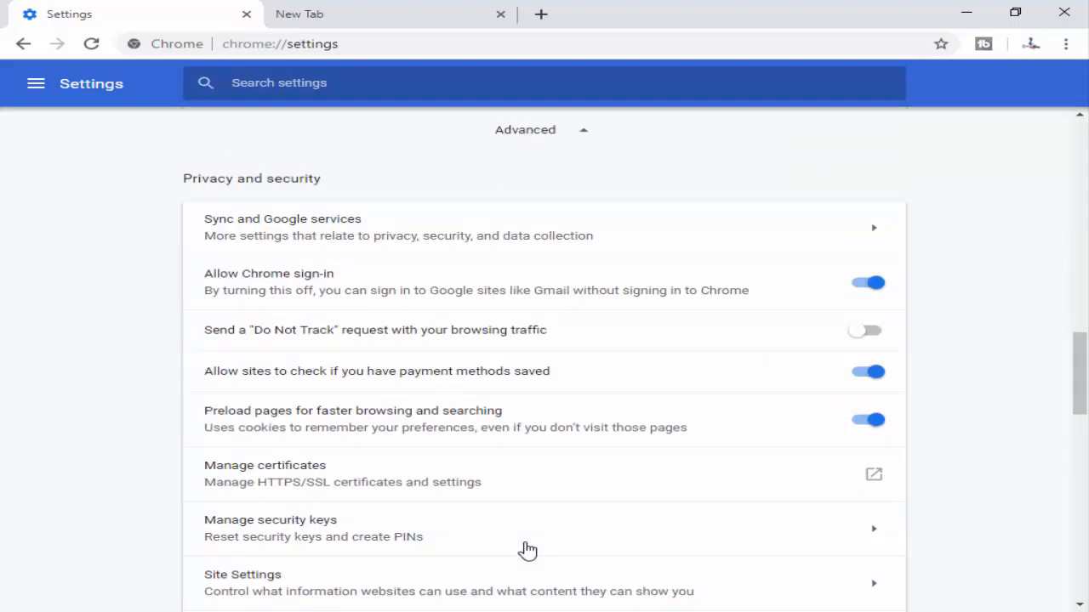
scroll("down", 3)
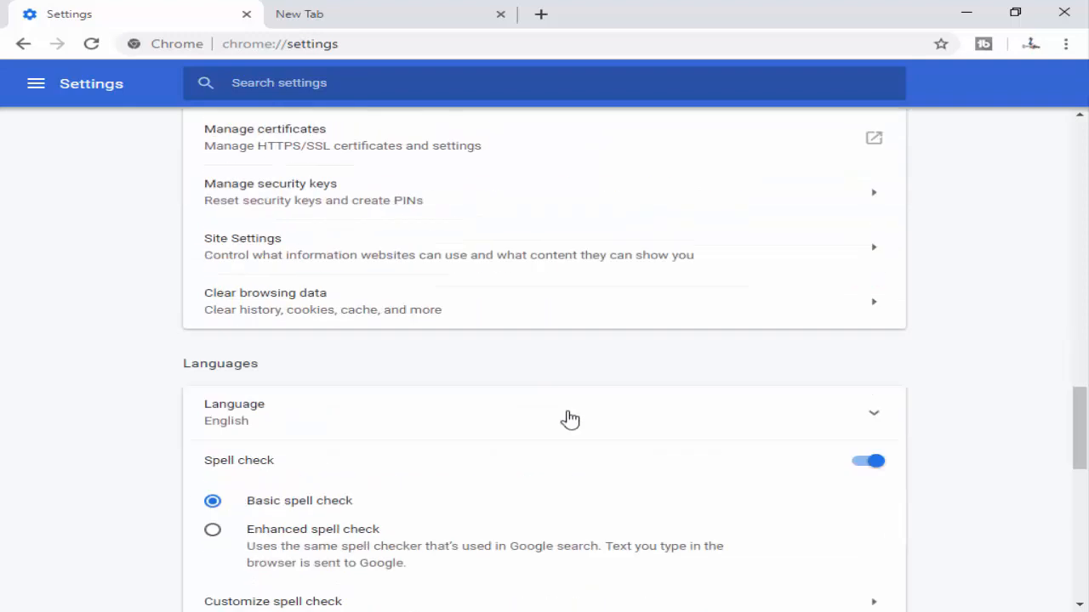
mouse_move(207, 248)
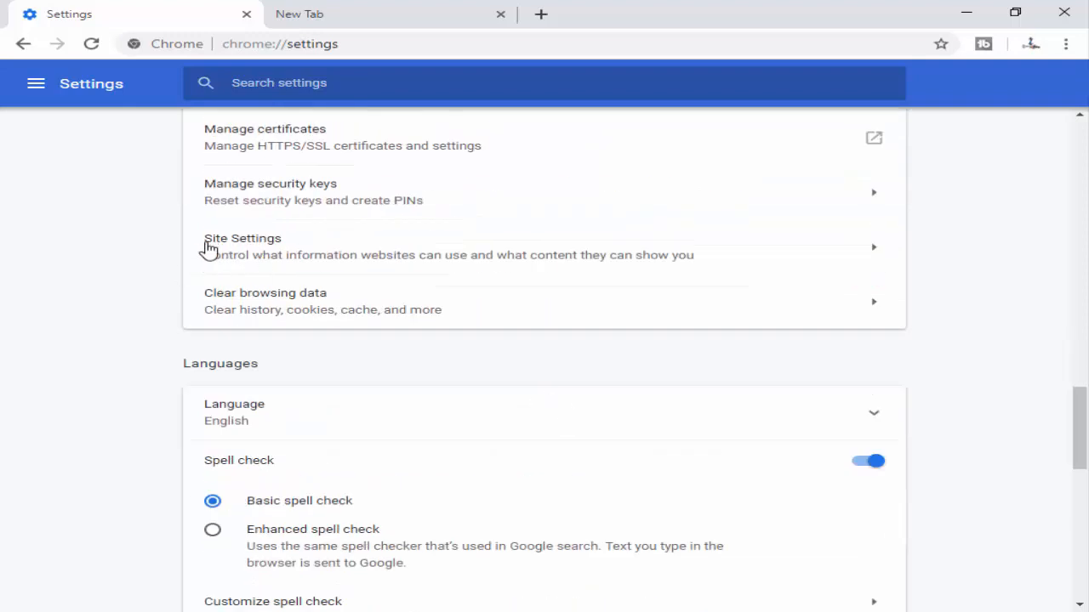
mouse_move(251, 256)
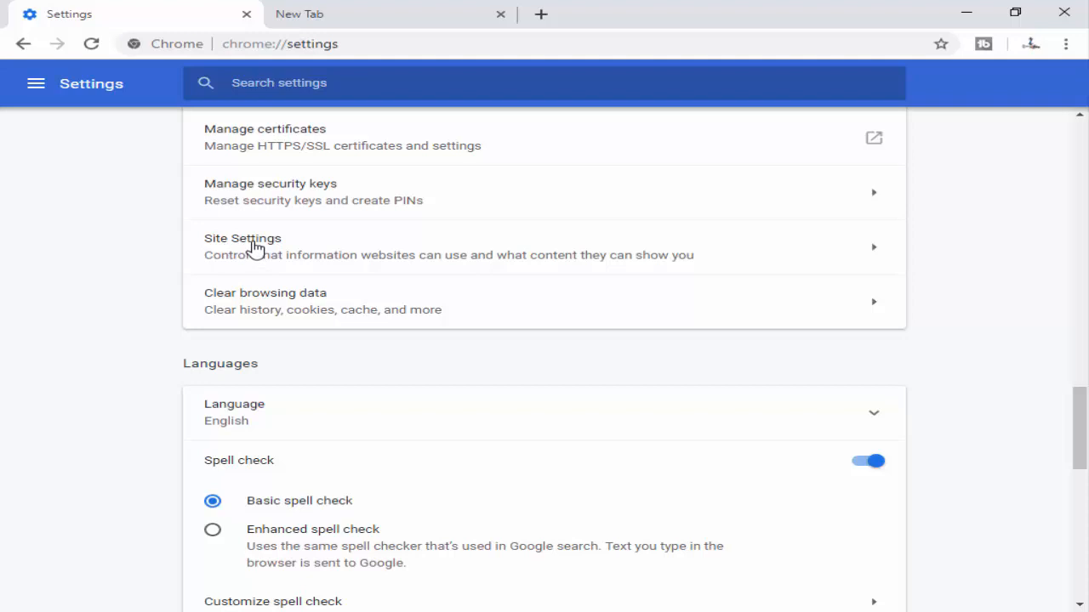
left_click(241, 247)
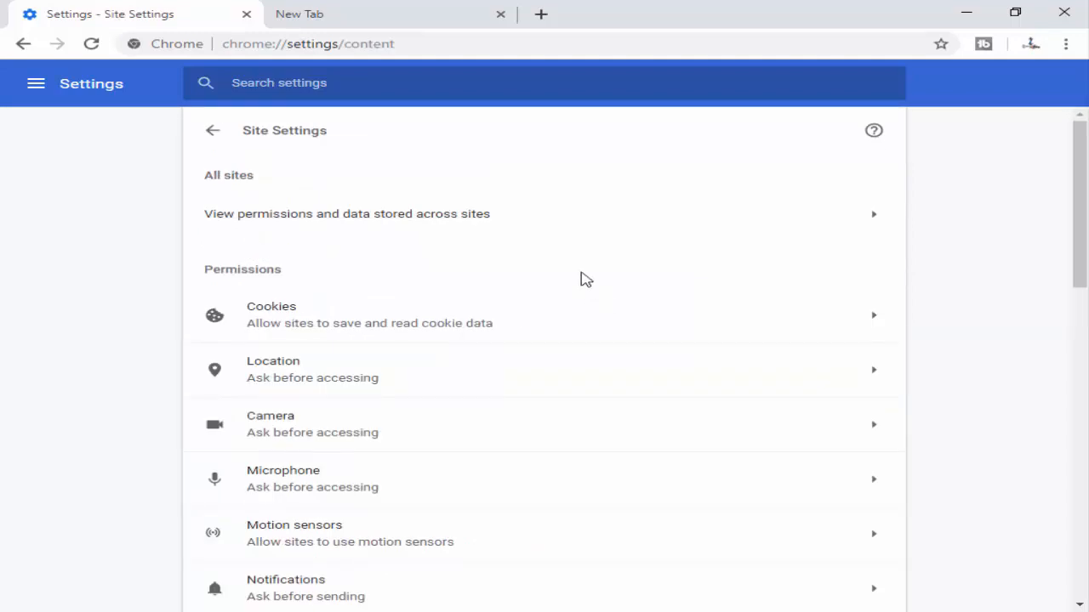
scroll("down", 3)
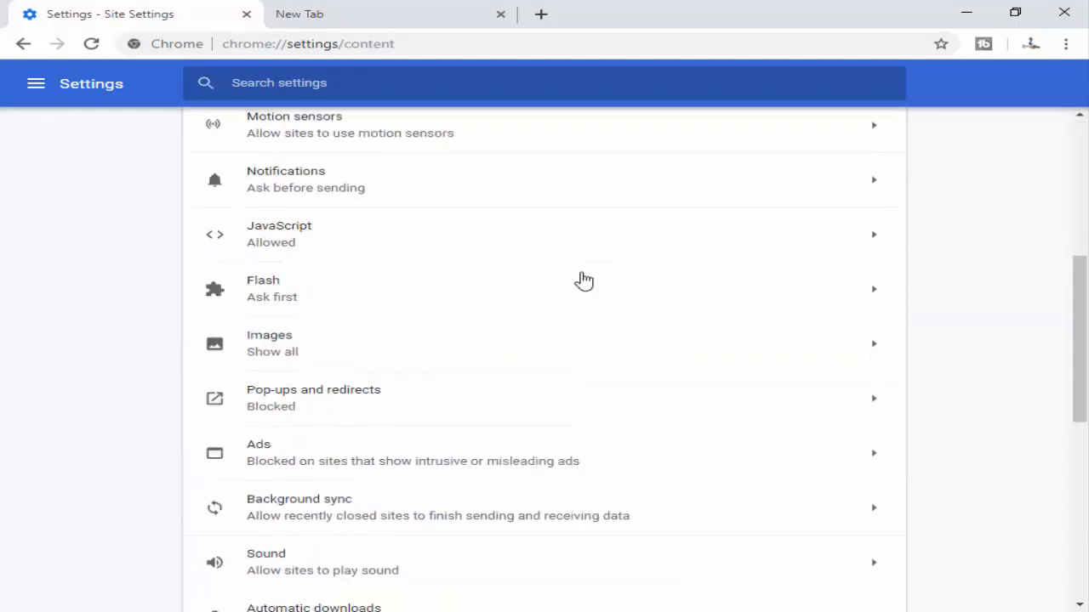
scroll("down", 3)
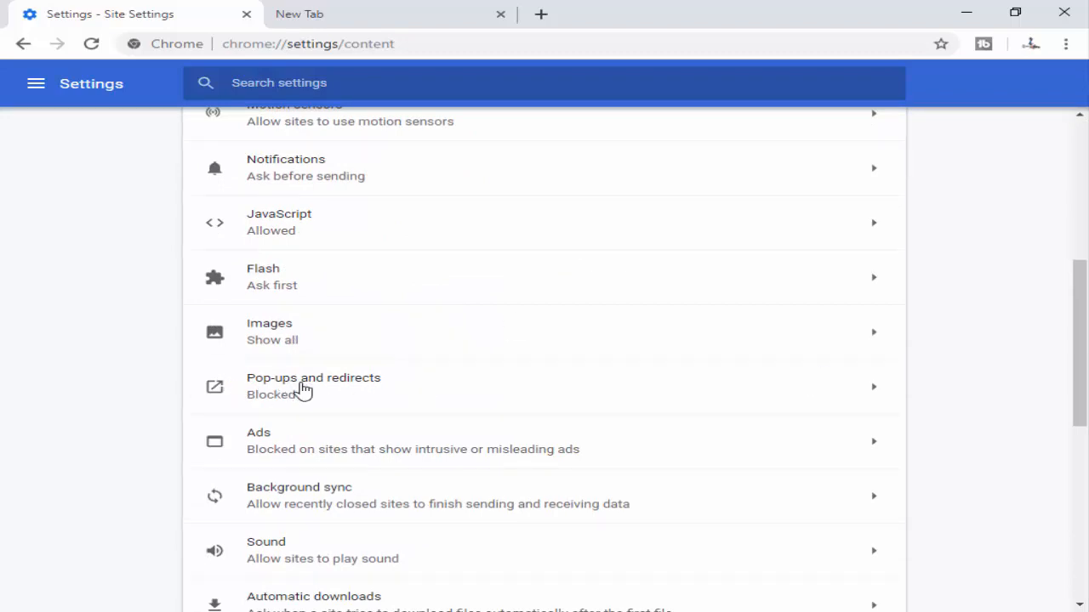
- Enter Pop-ups and redirects and flip the Blocked (recommended) toggle
left_click(313, 385)
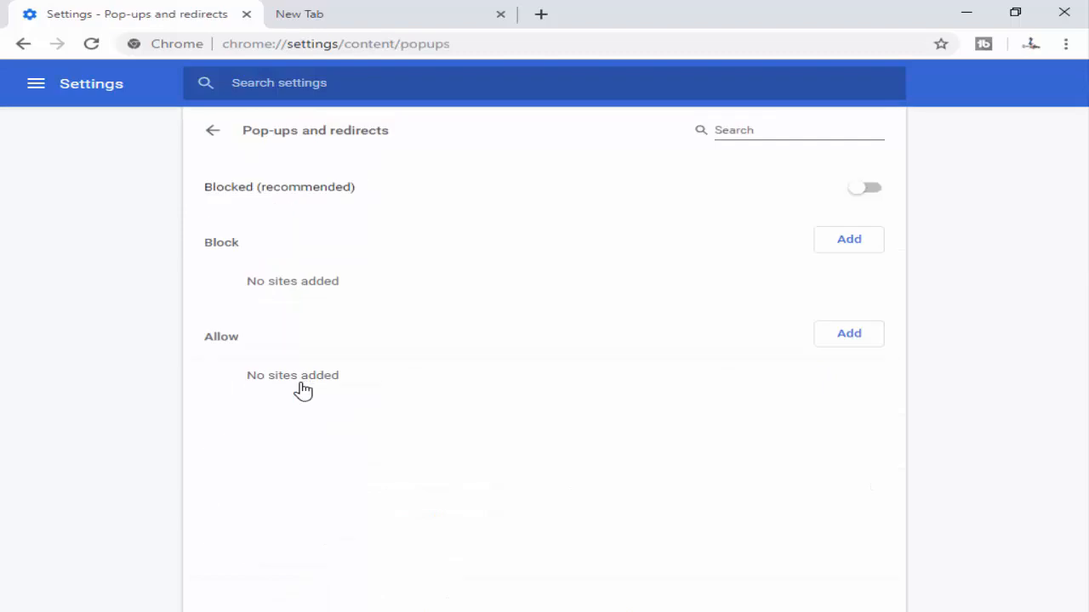
mouse_move(225, 207)
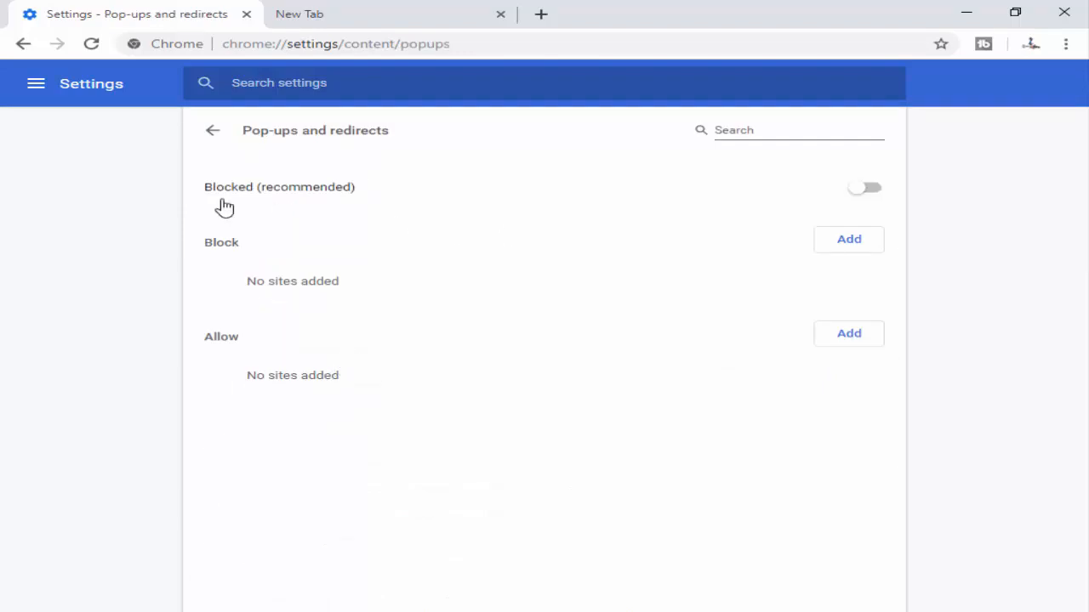
mouse_move(293, 159)
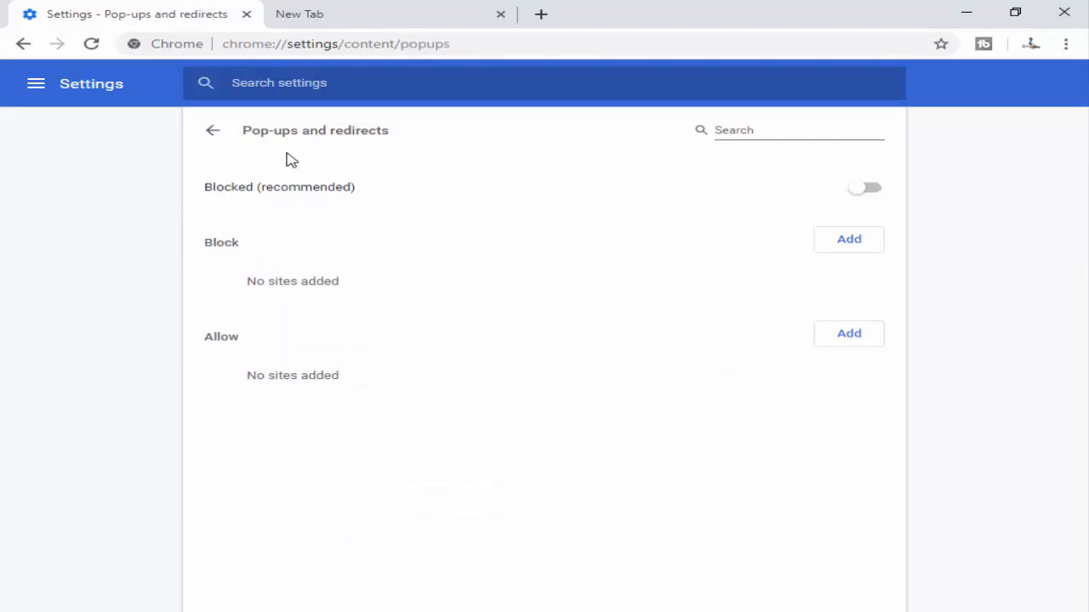
mouse_move(337, 149)
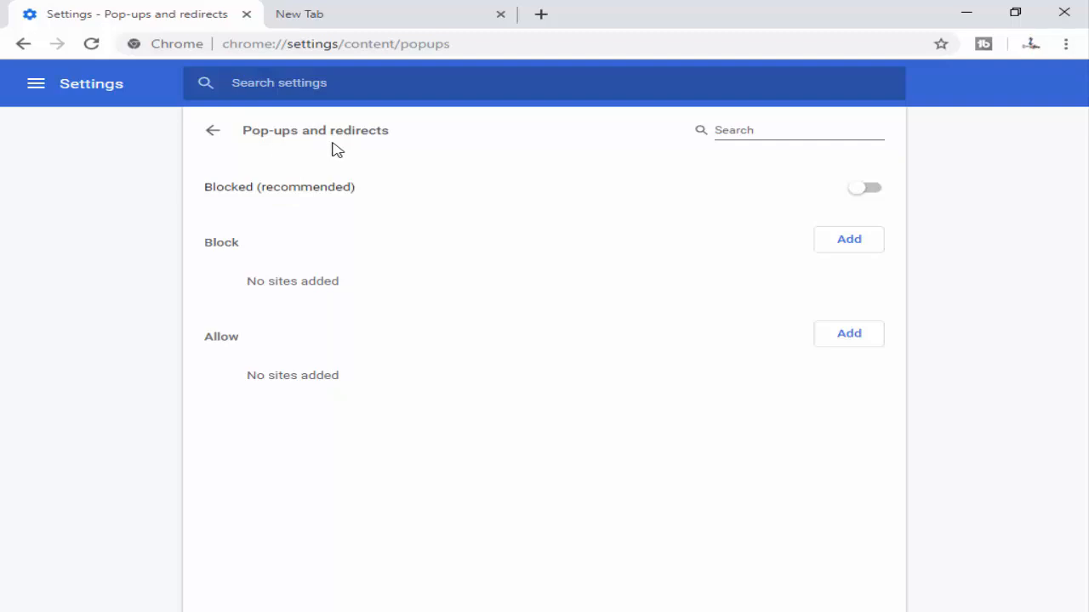
mouse_move(232, 207)
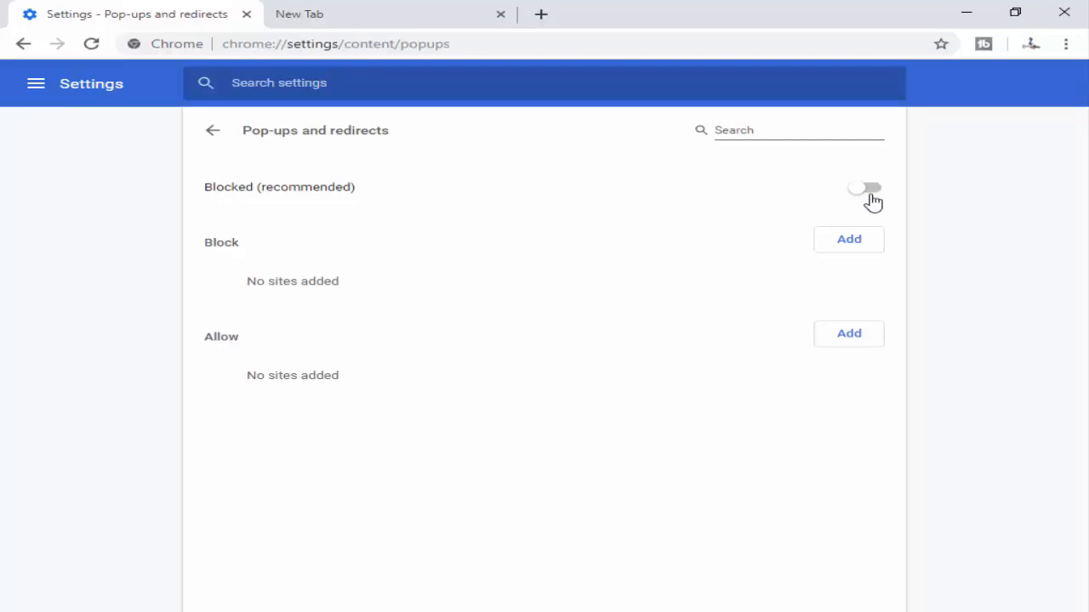
left_click(864, 187)
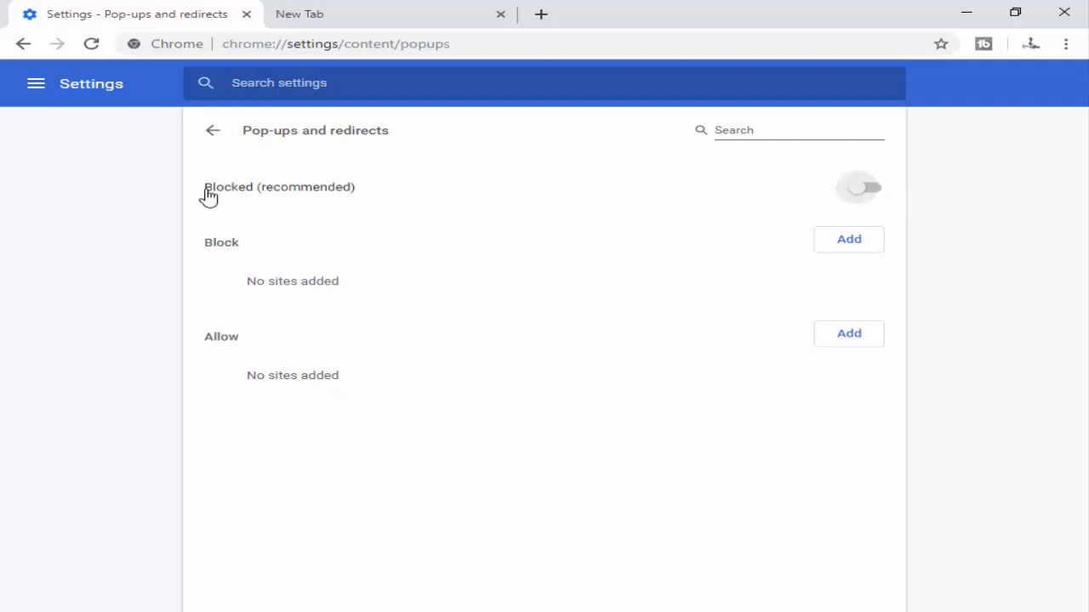